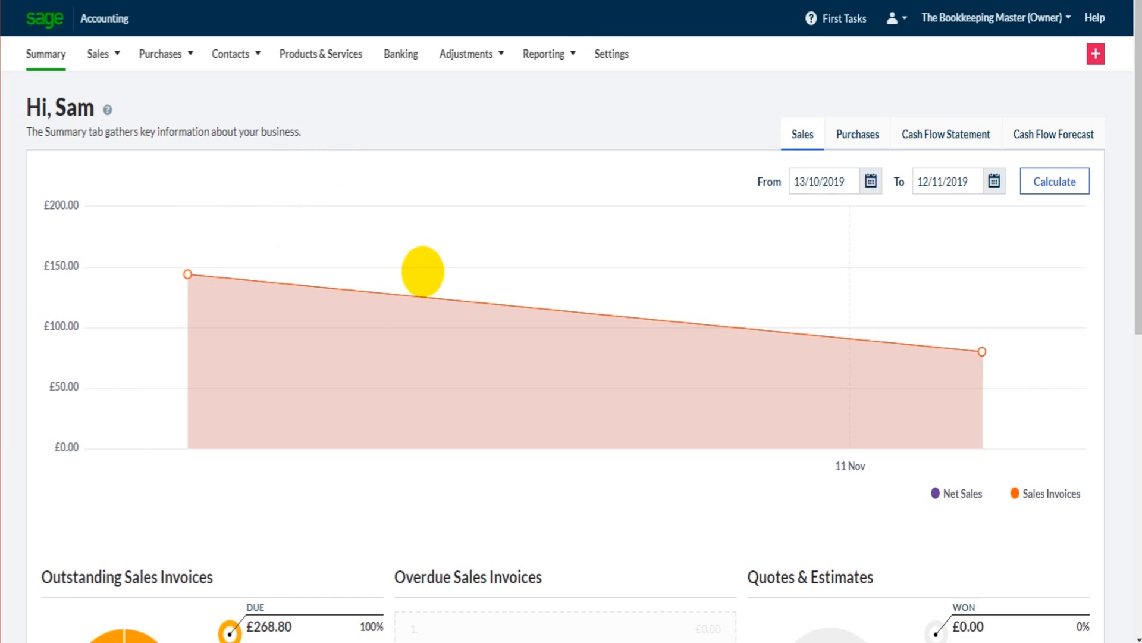
Scroll the current dashboard page and go to the business Settings overview.
scroll(down, 3)
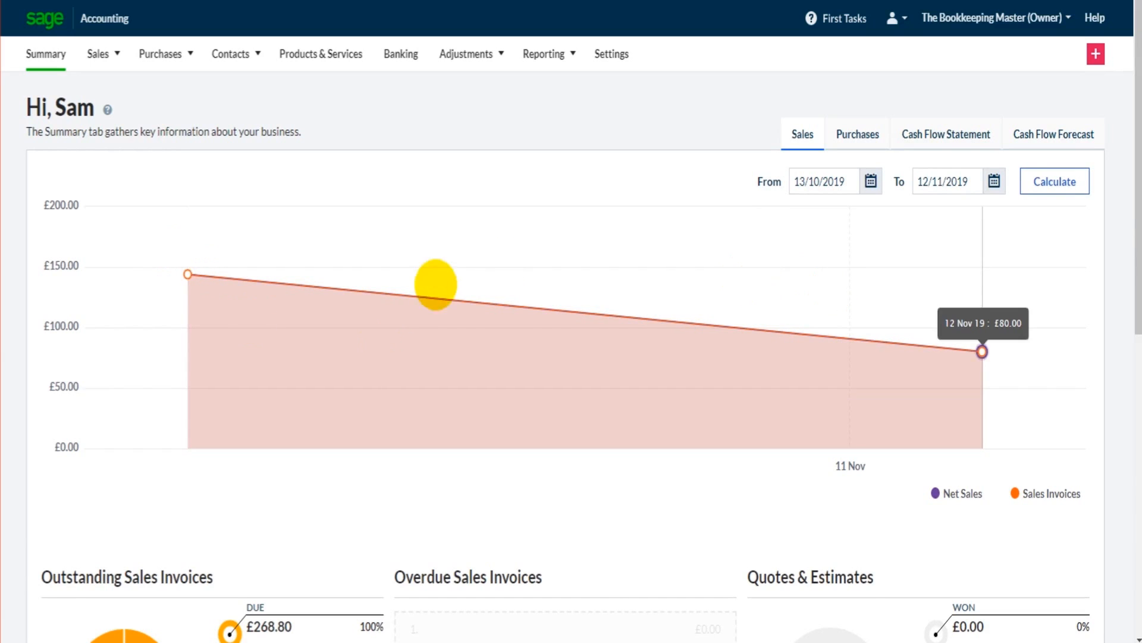
scroll(down, 3)
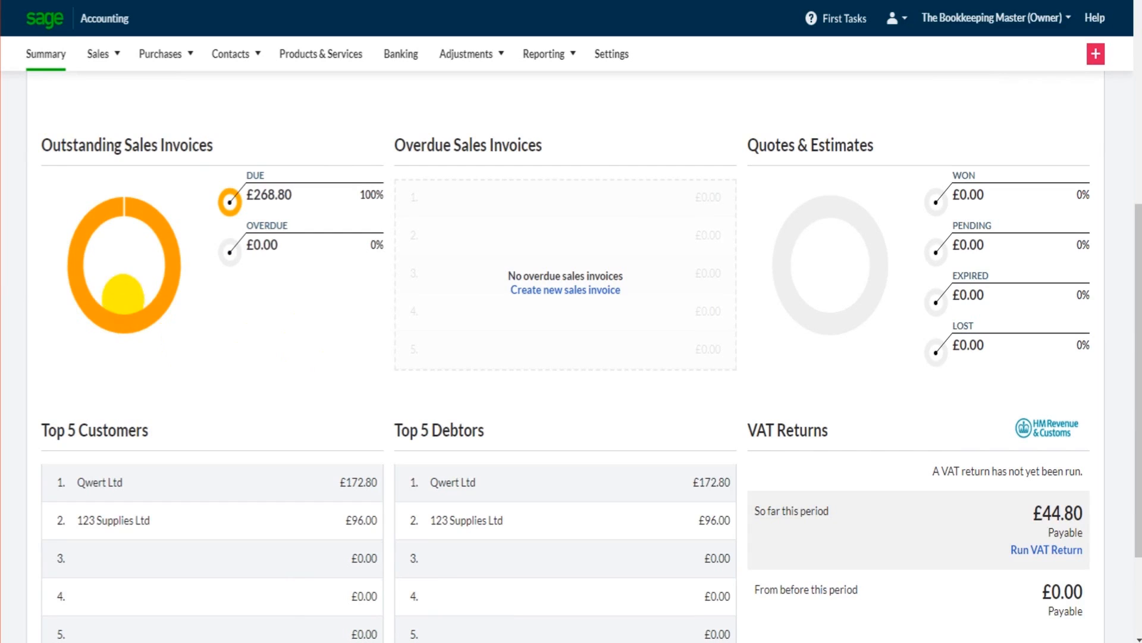
mouse_move(375, 423)
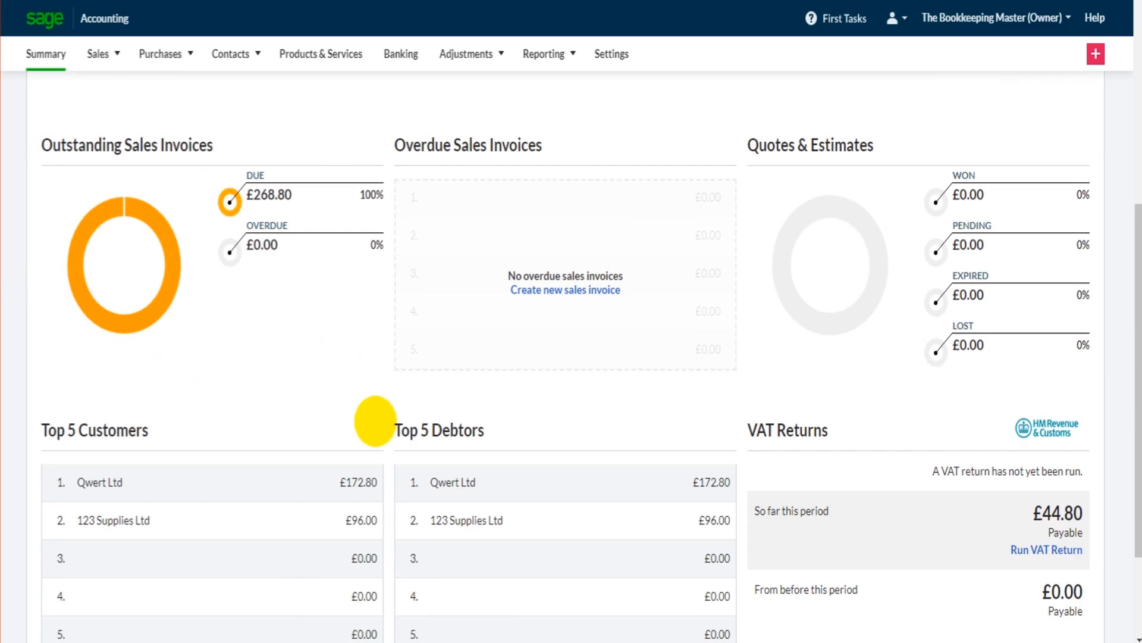
scroll(down, 3)
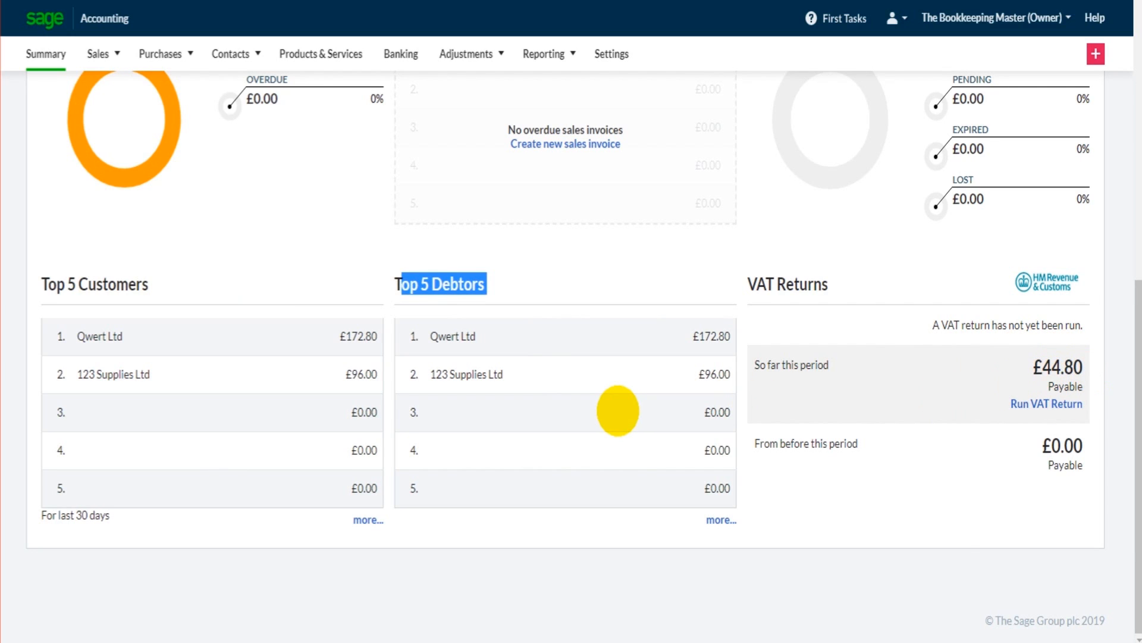
click(856, 135)
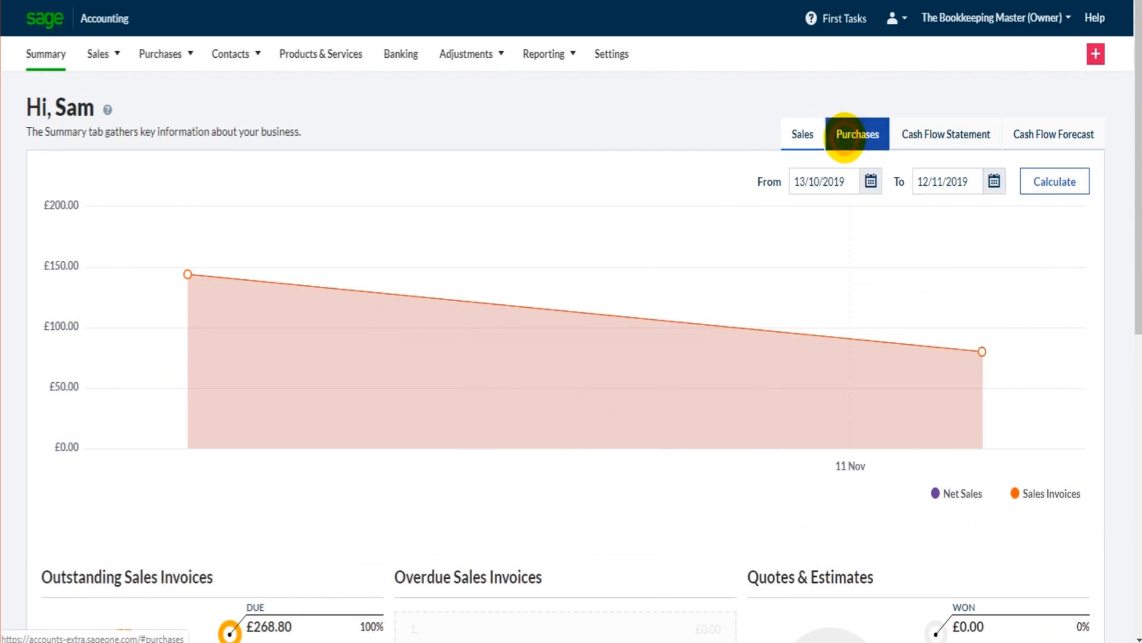
click(946, 134)
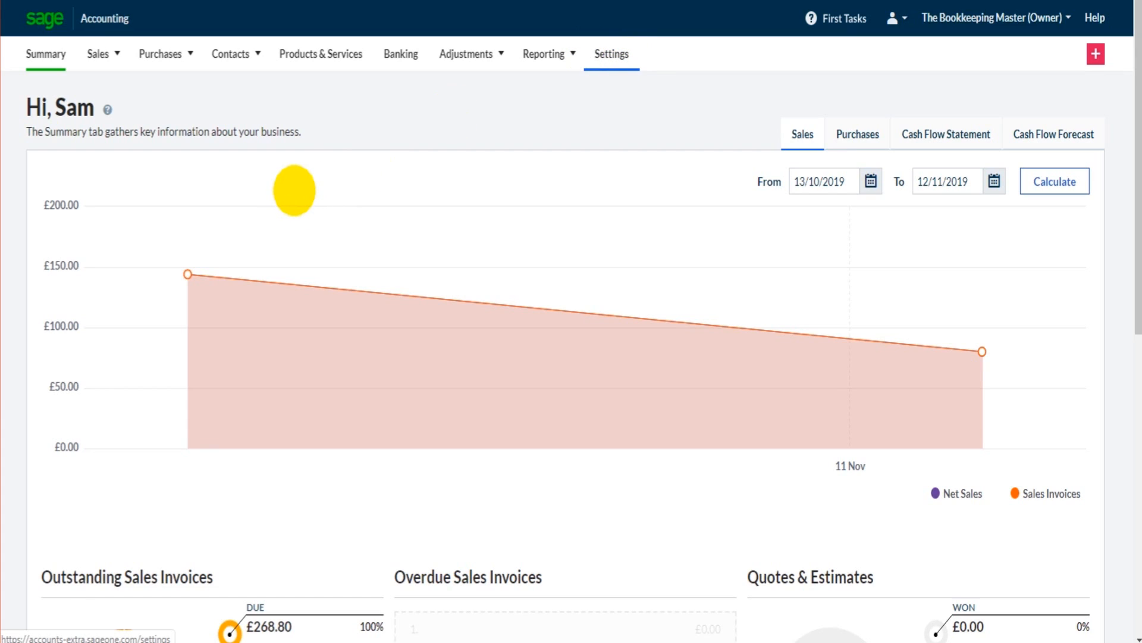
click(611, 54)
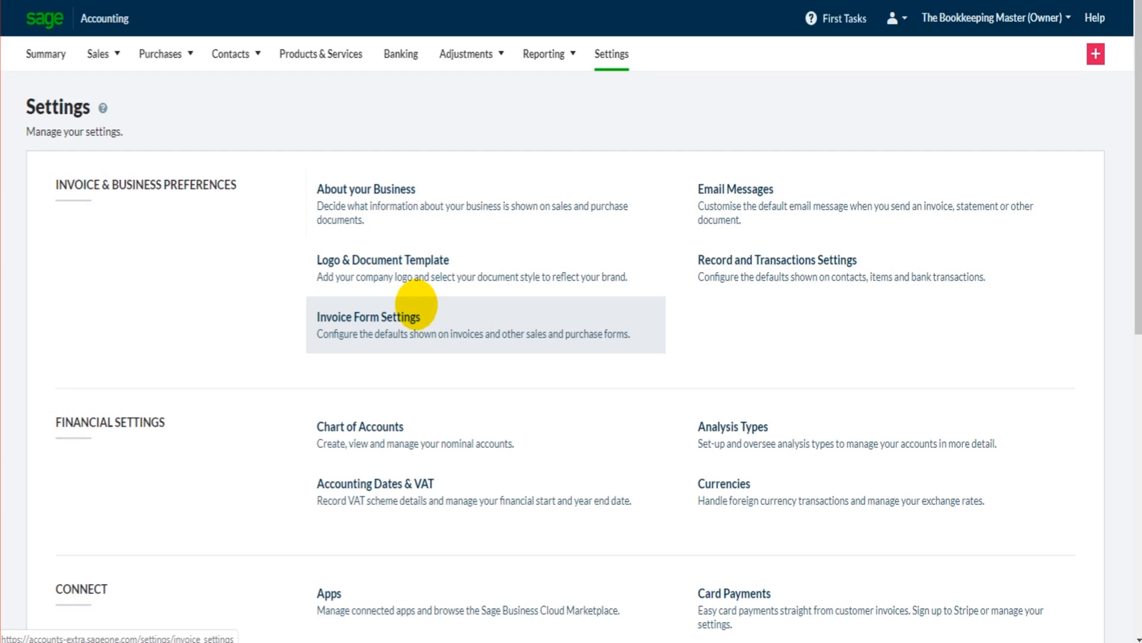
mouse_move(751, 200)
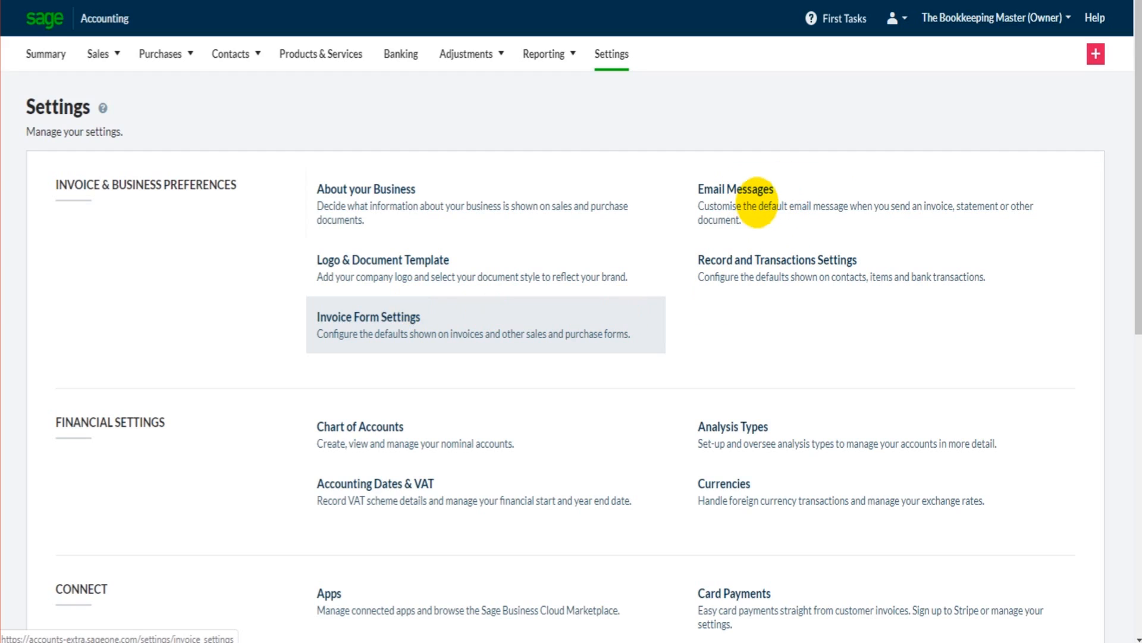
Browse the Settings sections, reload the overview, then go to the Customers list.
click(735, 189)
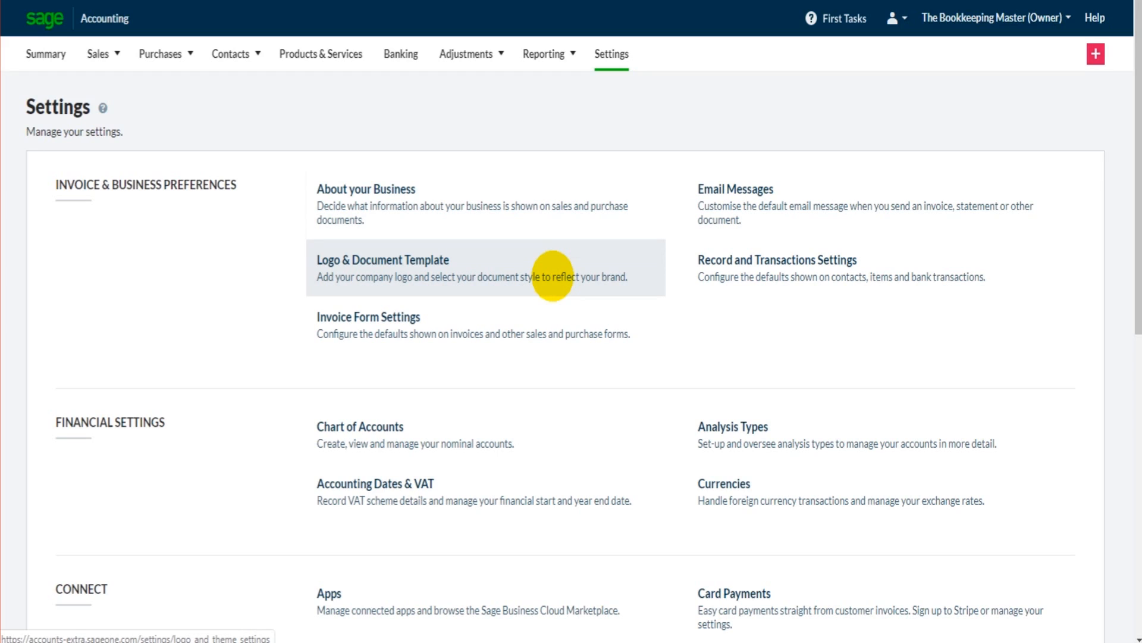
mouse_move(474, 306)
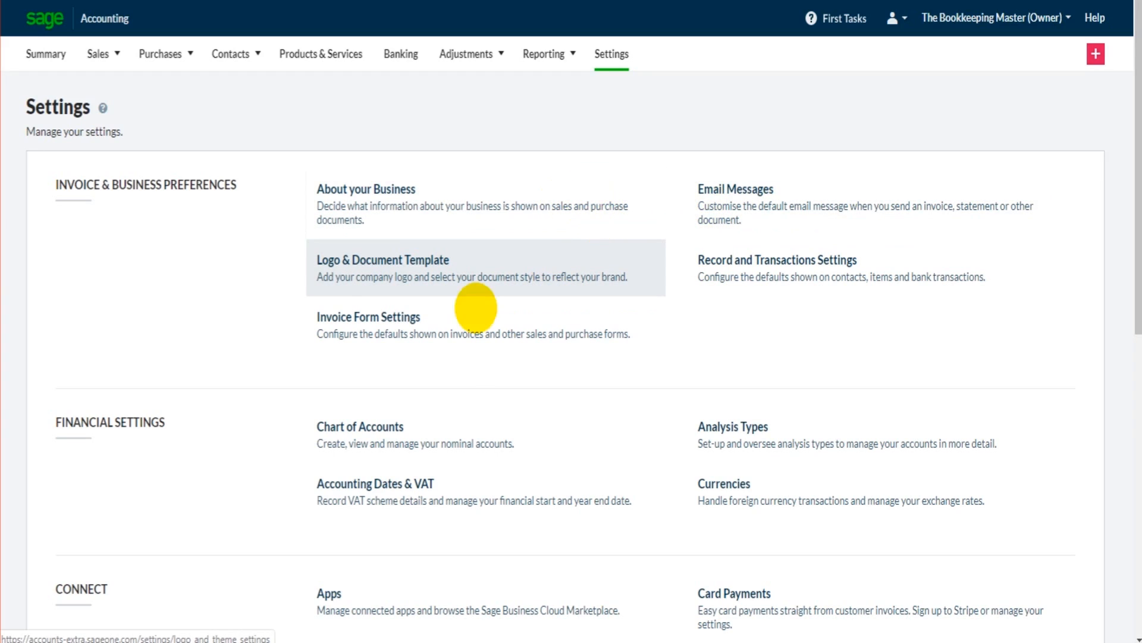
scroll(down, 3)
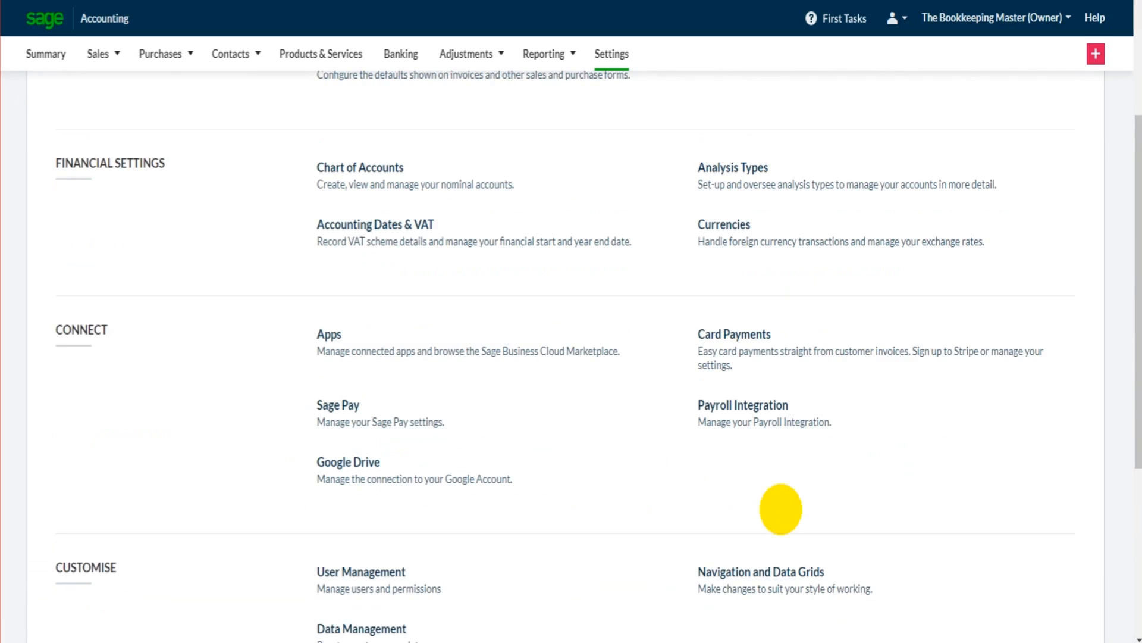
mouse_move(800, 370)
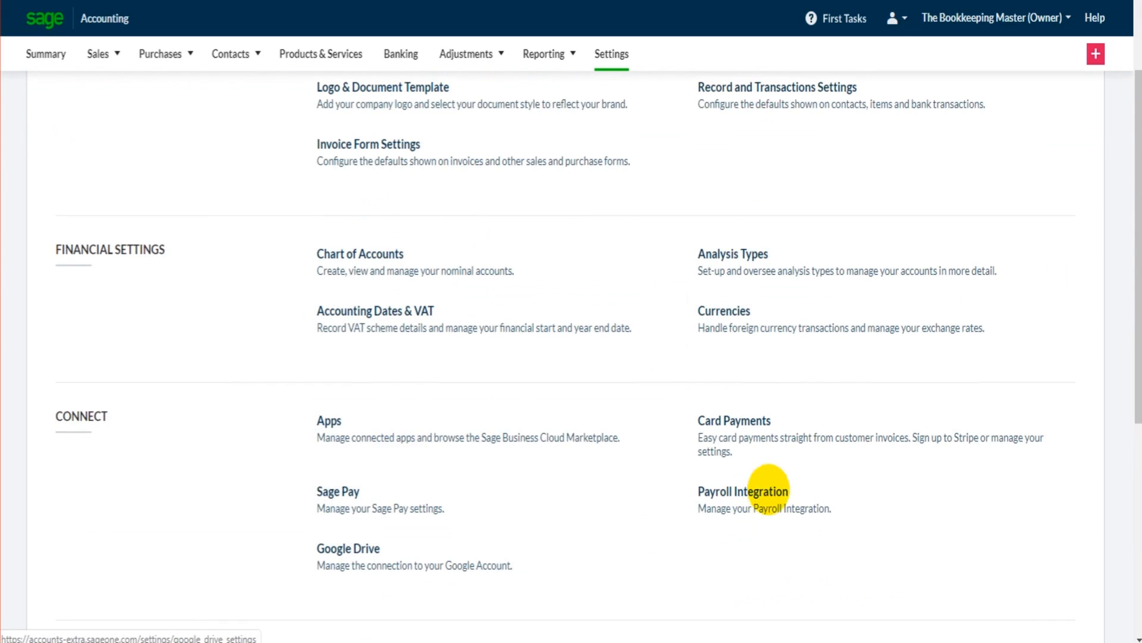
scroll(down, 3)
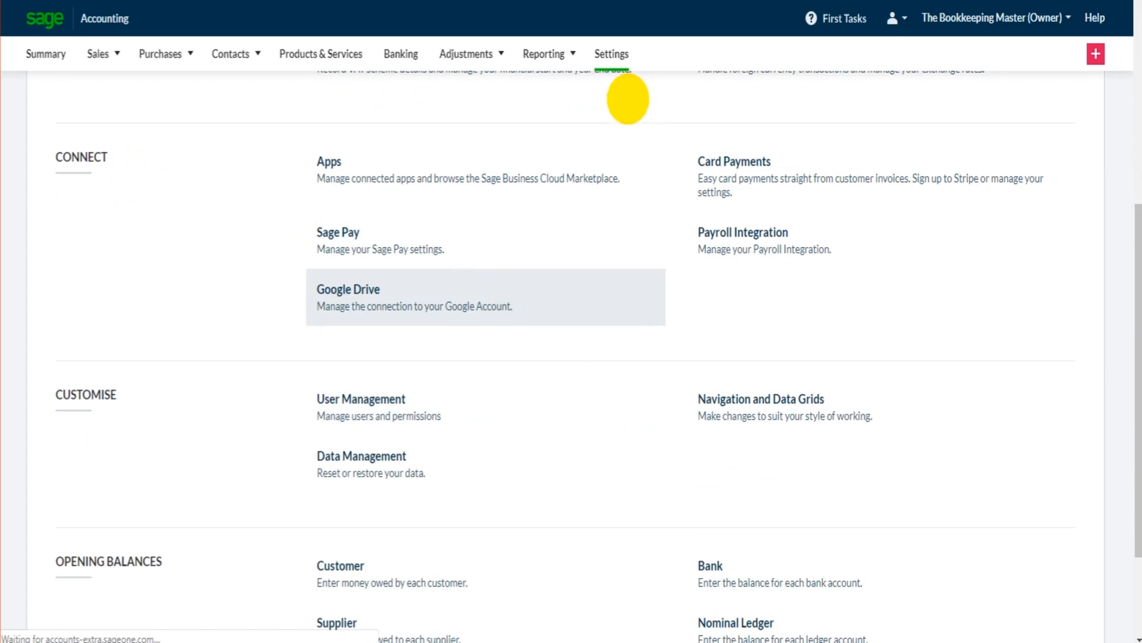
click(347, 289)
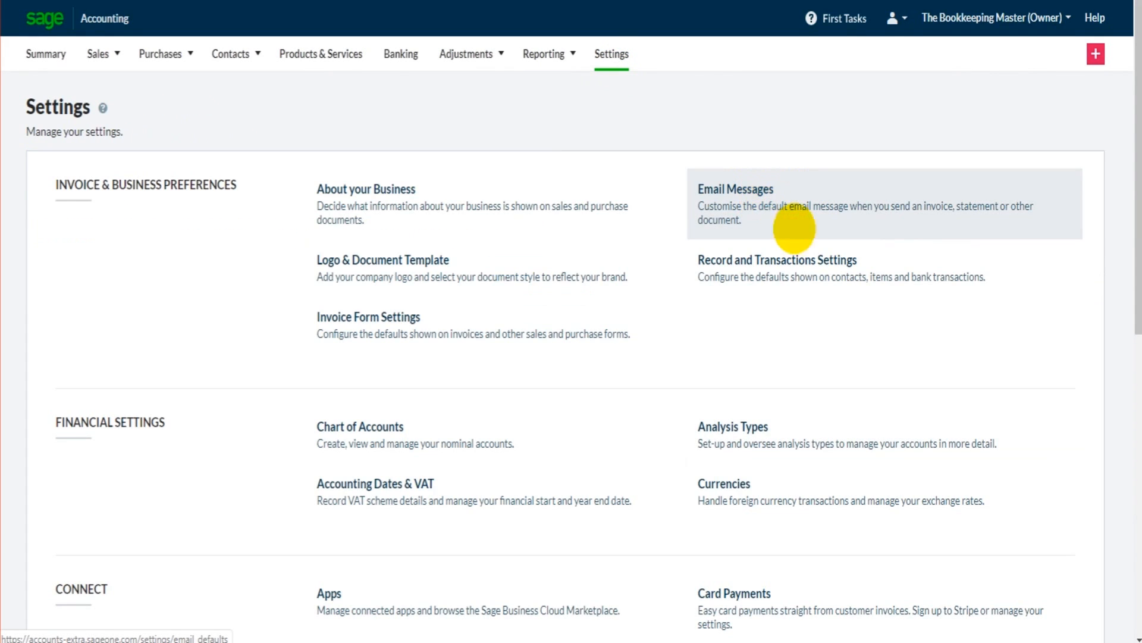
mouse_move(991, 497)
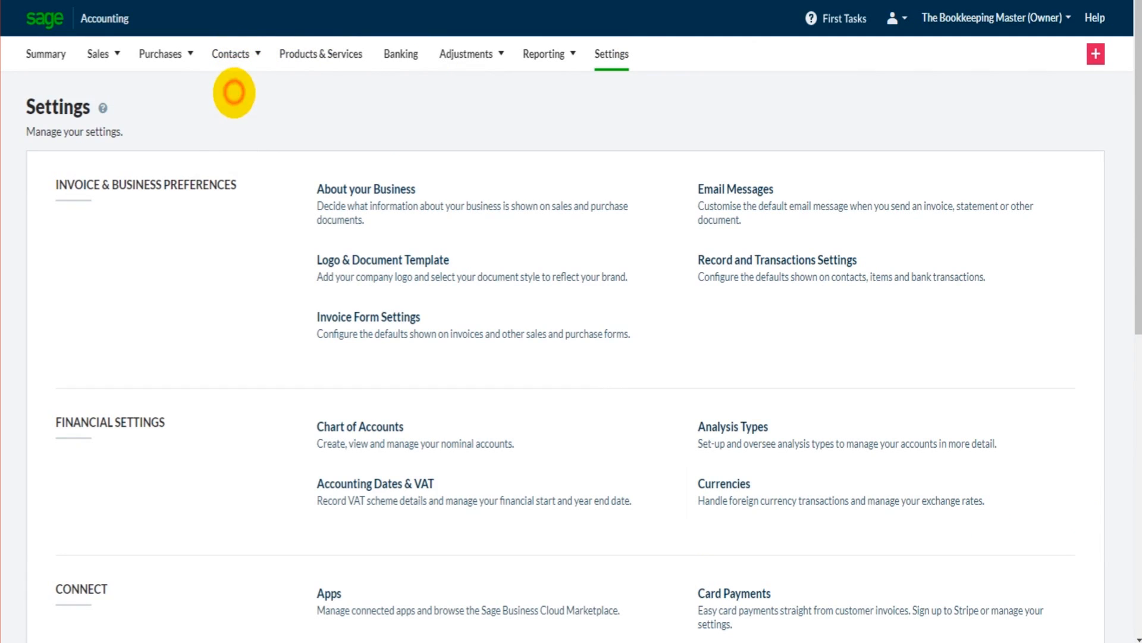
click(230, 53)
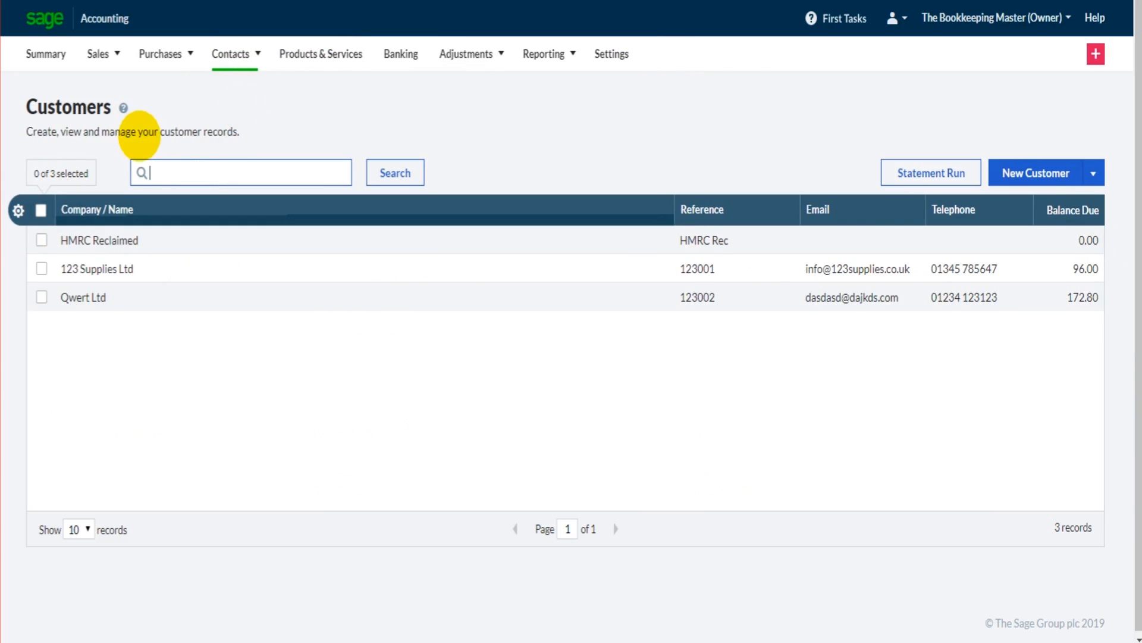
mouse_move(96, 269)
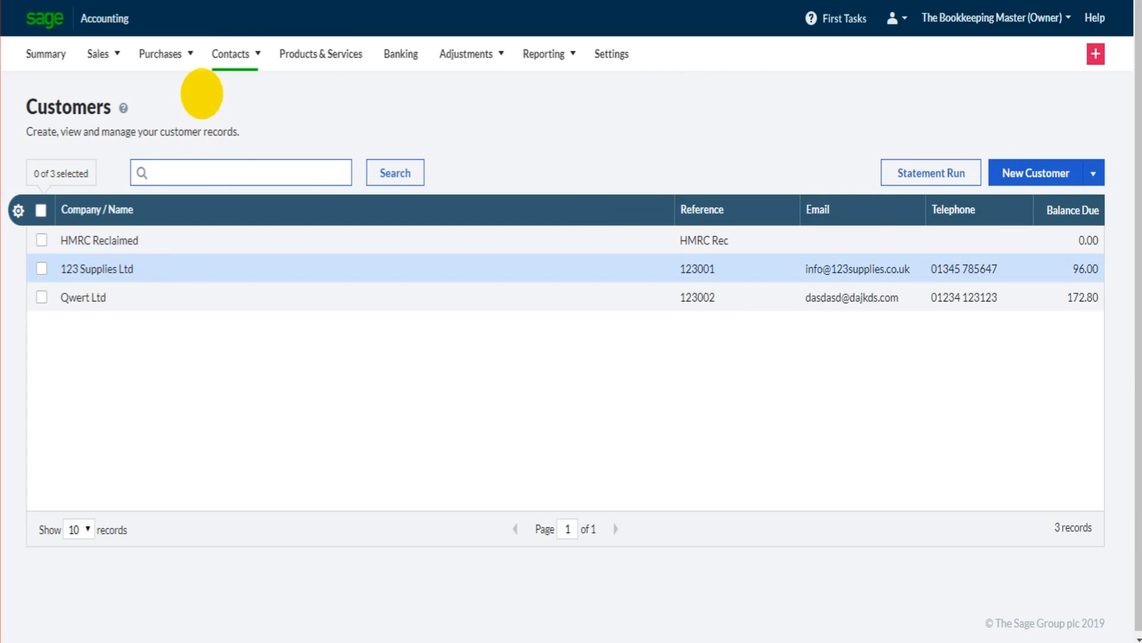
Go to the Sales Invoices list from the Sales menu.
click(98, 54)
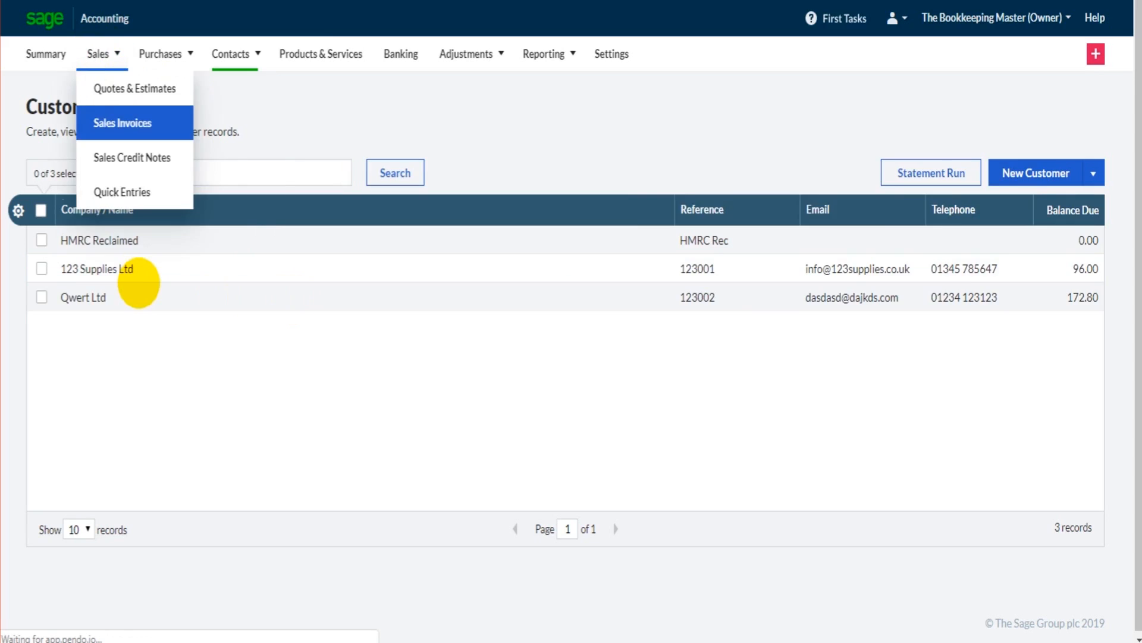
click(122, 122)
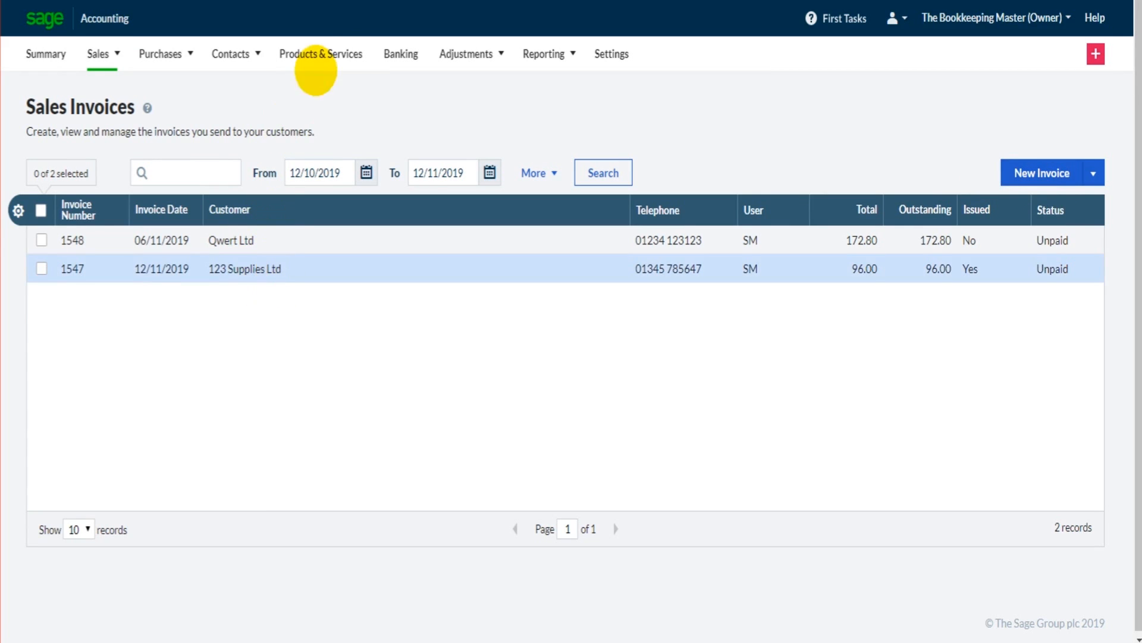
Go to the Products & Services records list.
click(320, 53)
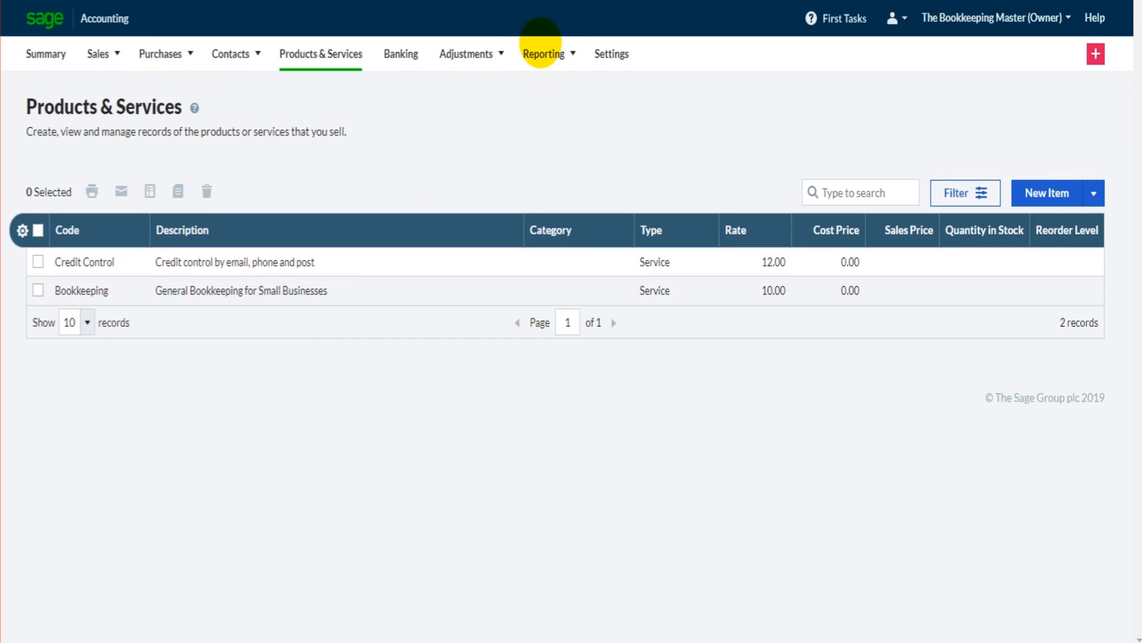
Browse the All Reports catalogue under Reporting > More..., then return to the Summary dashboard.
click(544, 53)
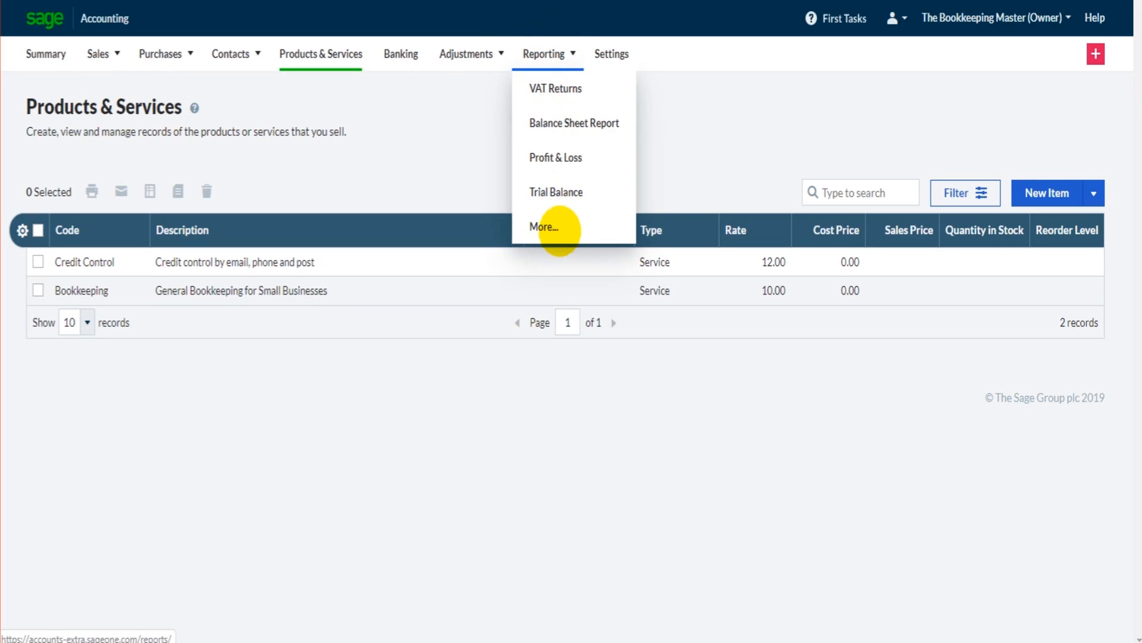
click(543, 226)
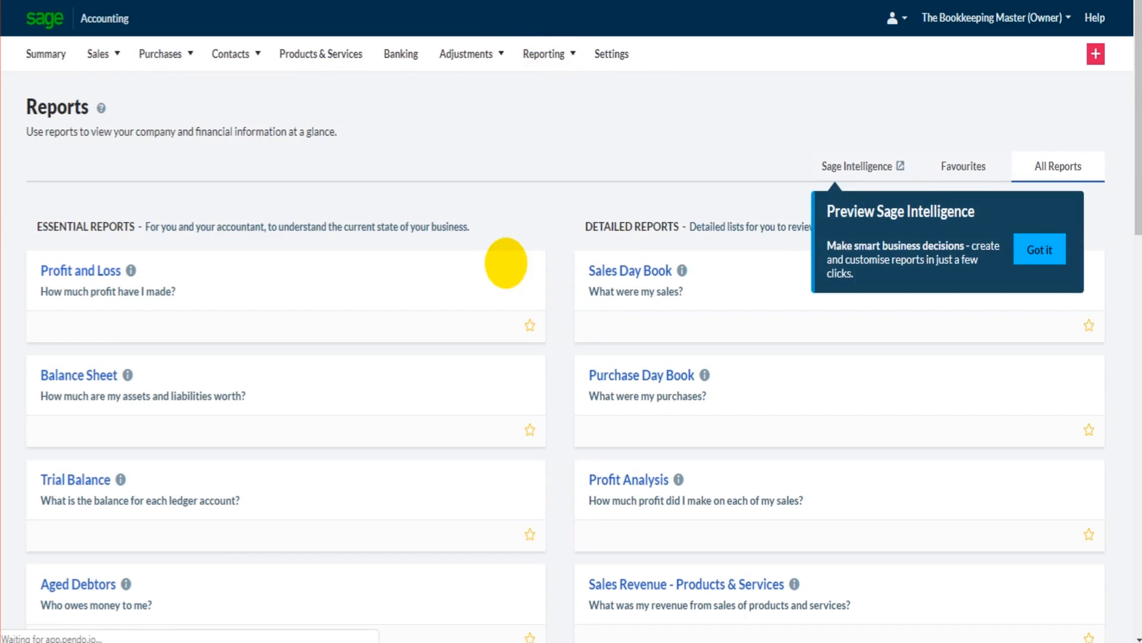
scroll(down, 3)
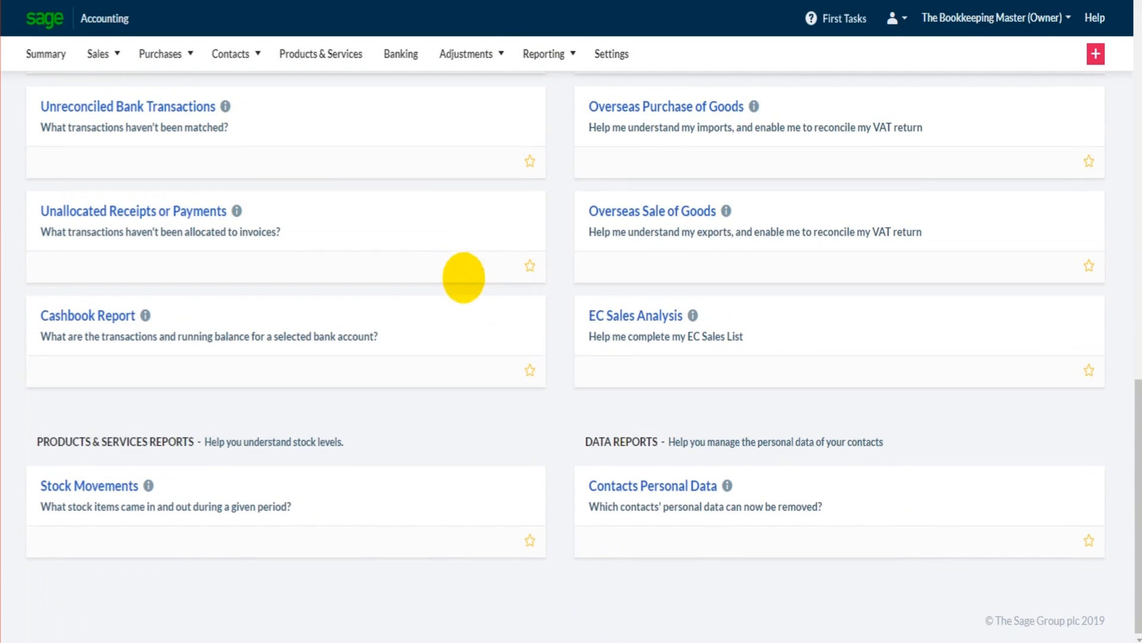
scroll(down, 3)
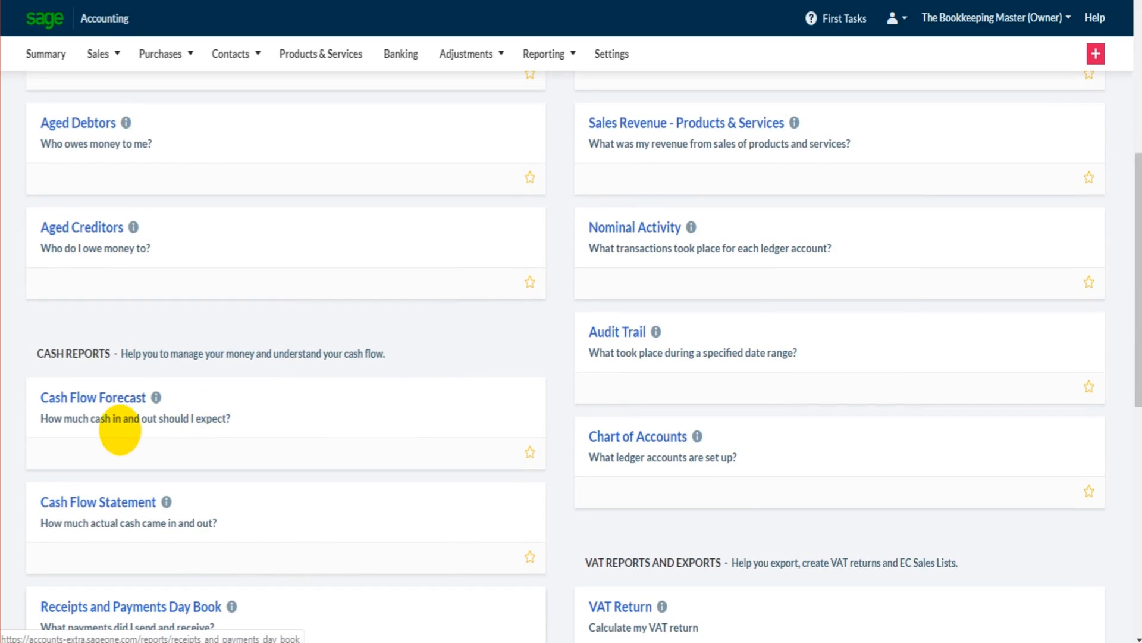
mouse_move(138, 446)
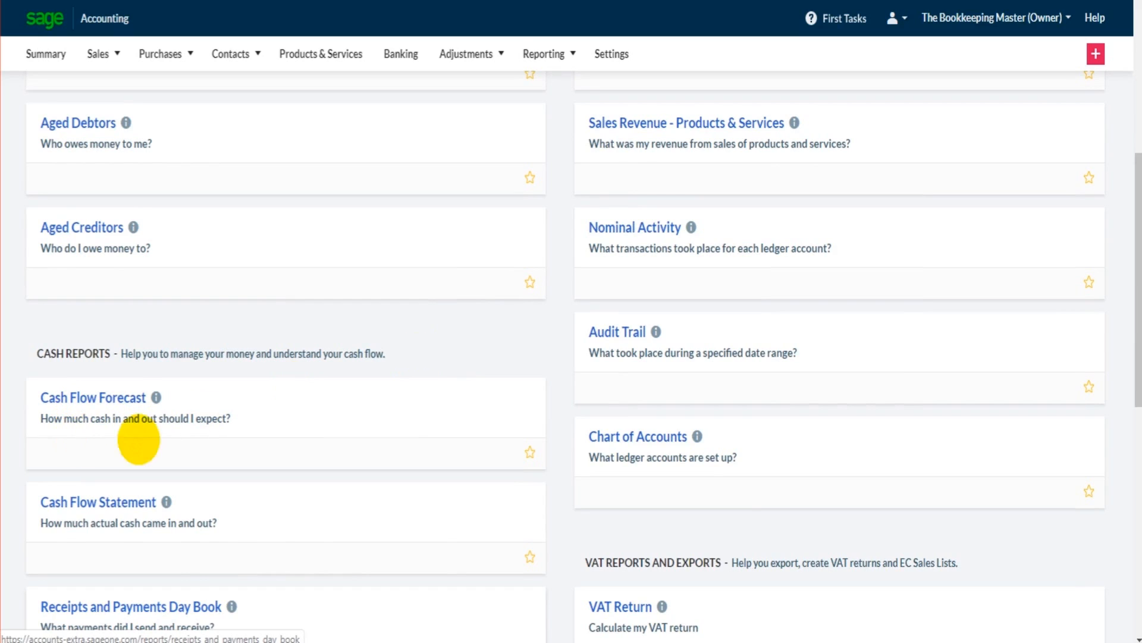
mouse_move(142, 375)
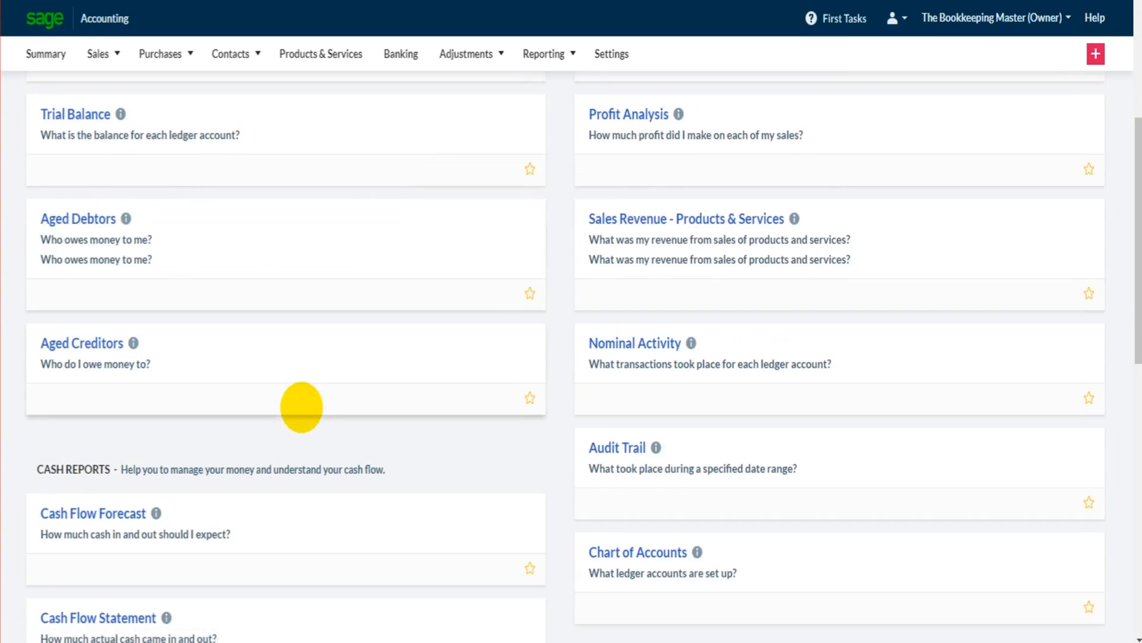
scroll(down, 3)
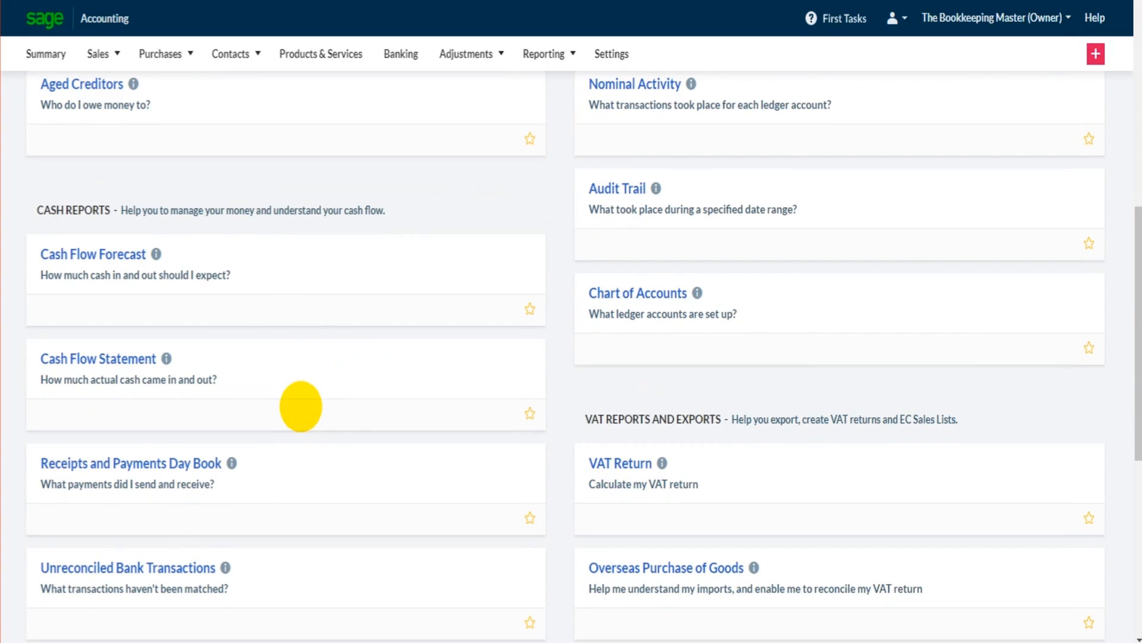
mouse_move(377, 539)
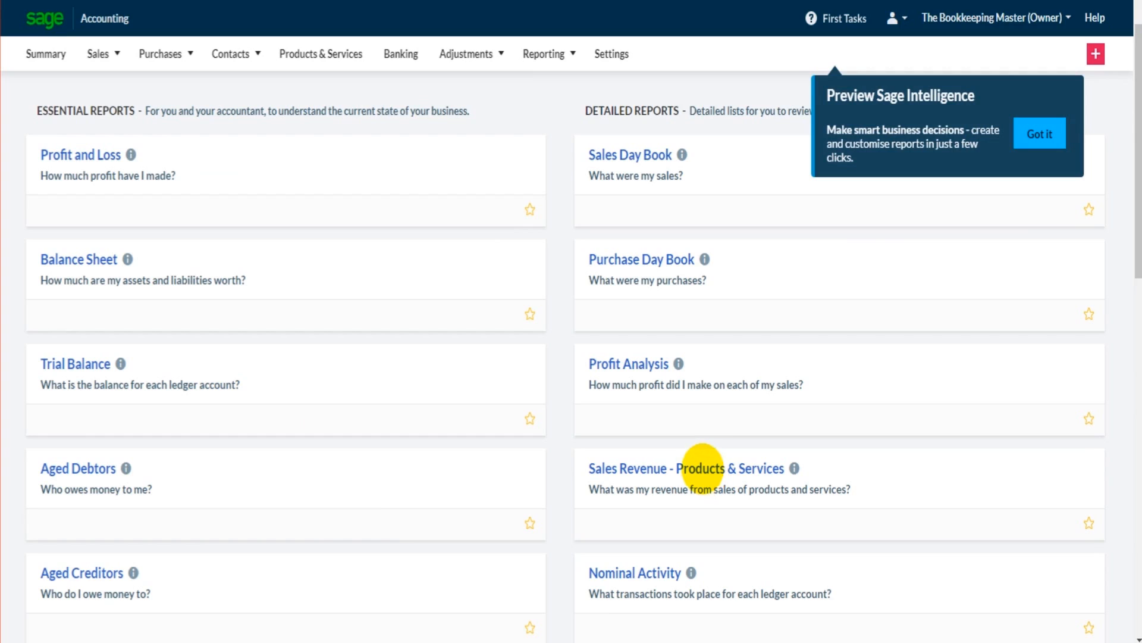
mouse_move(631, 155)
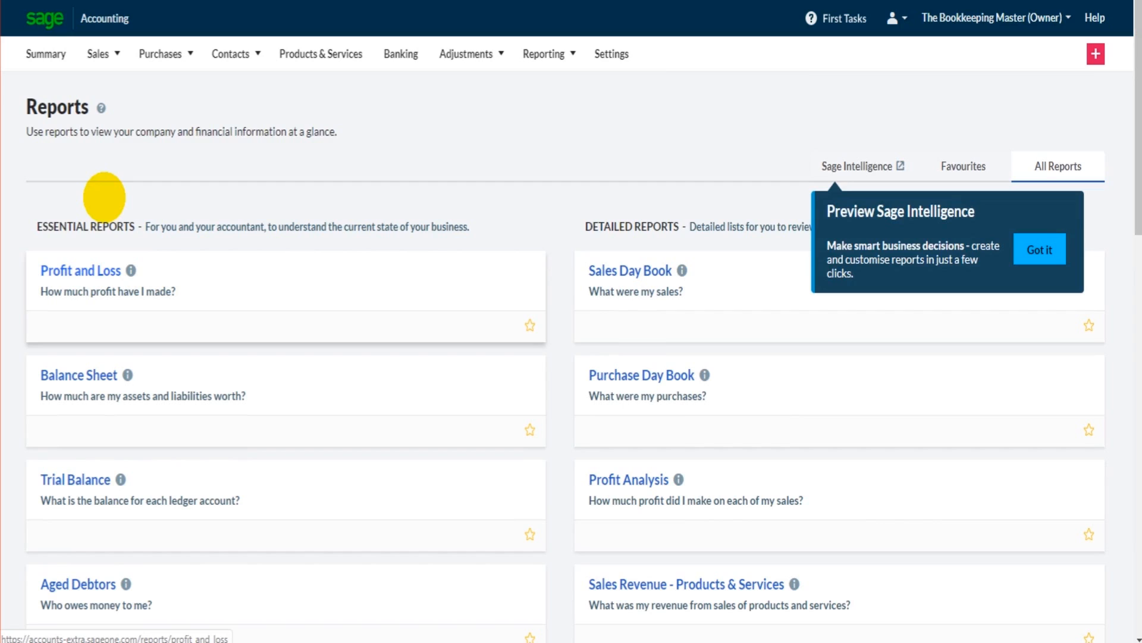
mouse_move(132, 241)
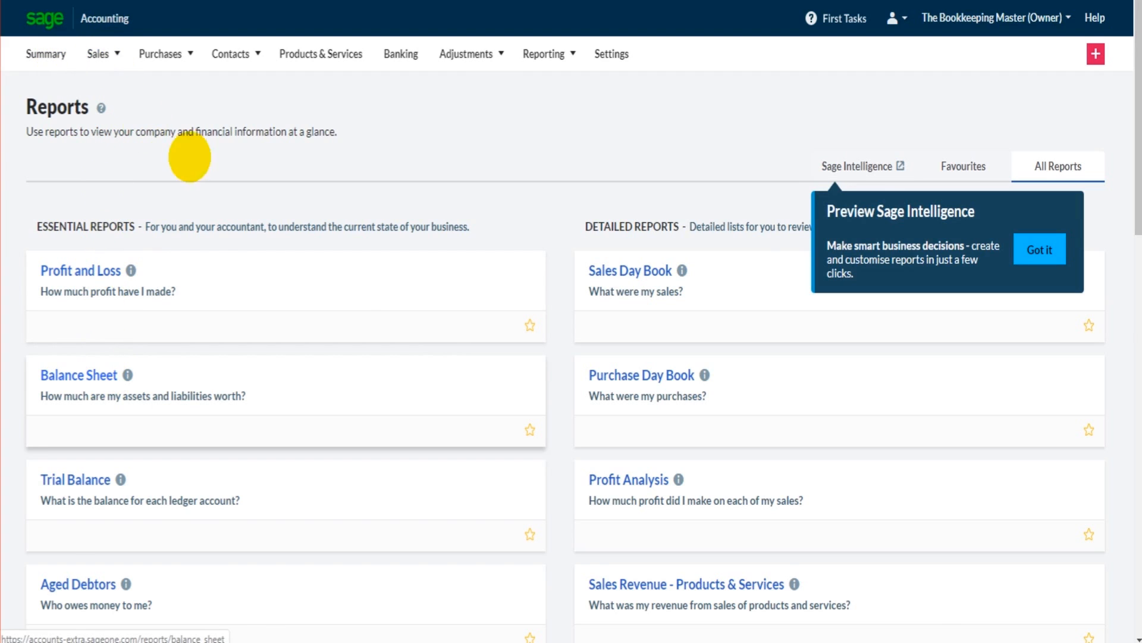
click(46, 53)
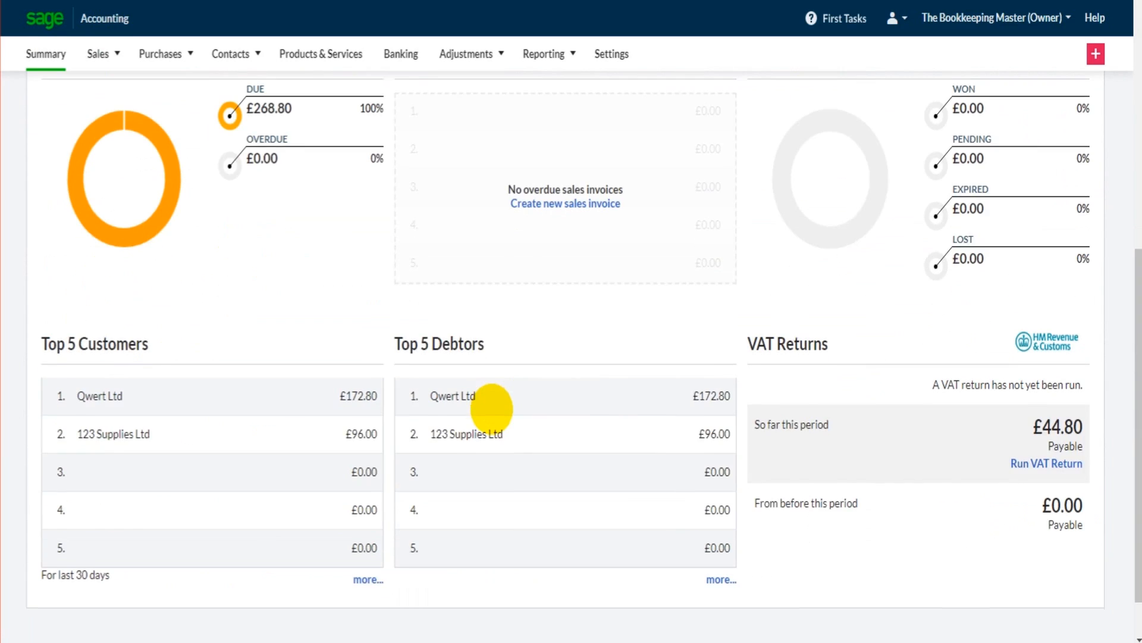
Scroll the Summary page to the top and show the Contacts choices of Customers and Suppliers.
scroll(up, 3)
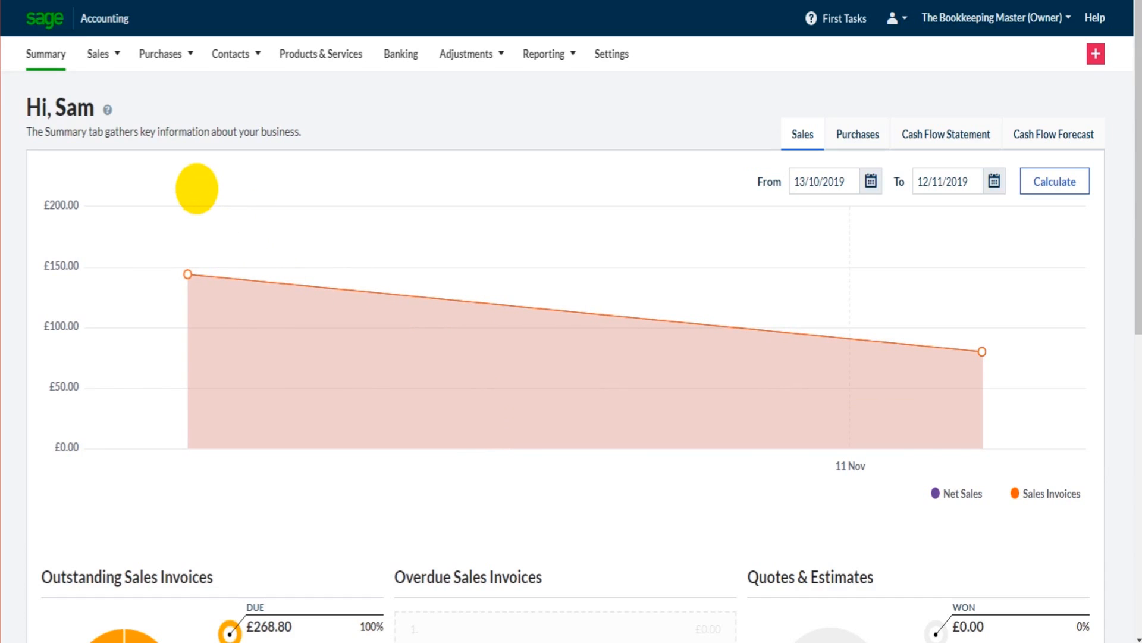
click(229, 53)
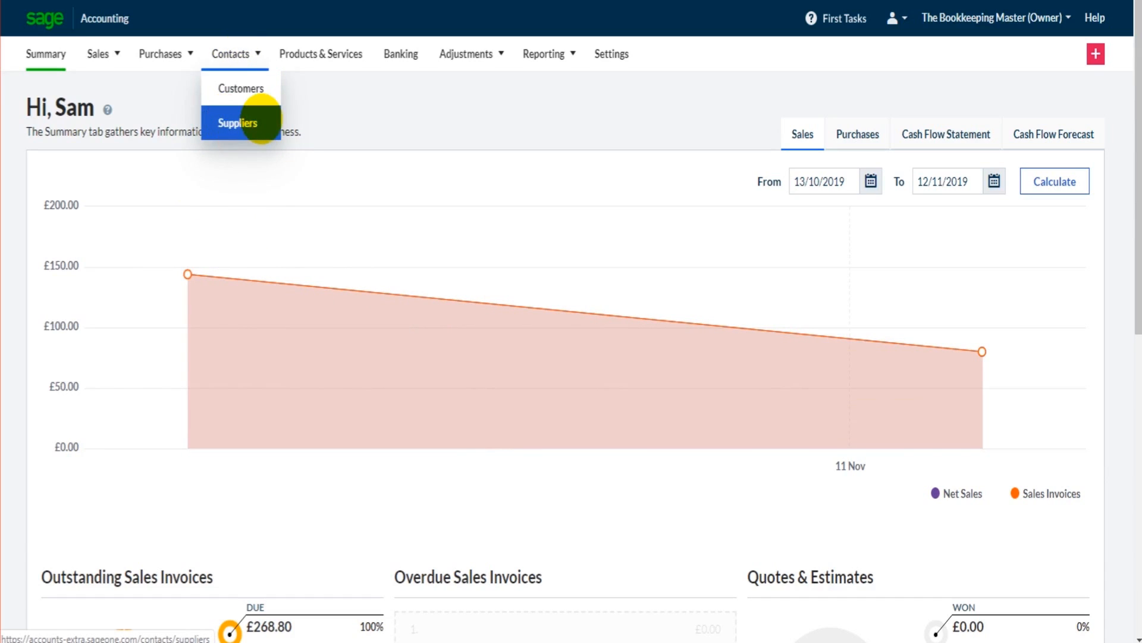